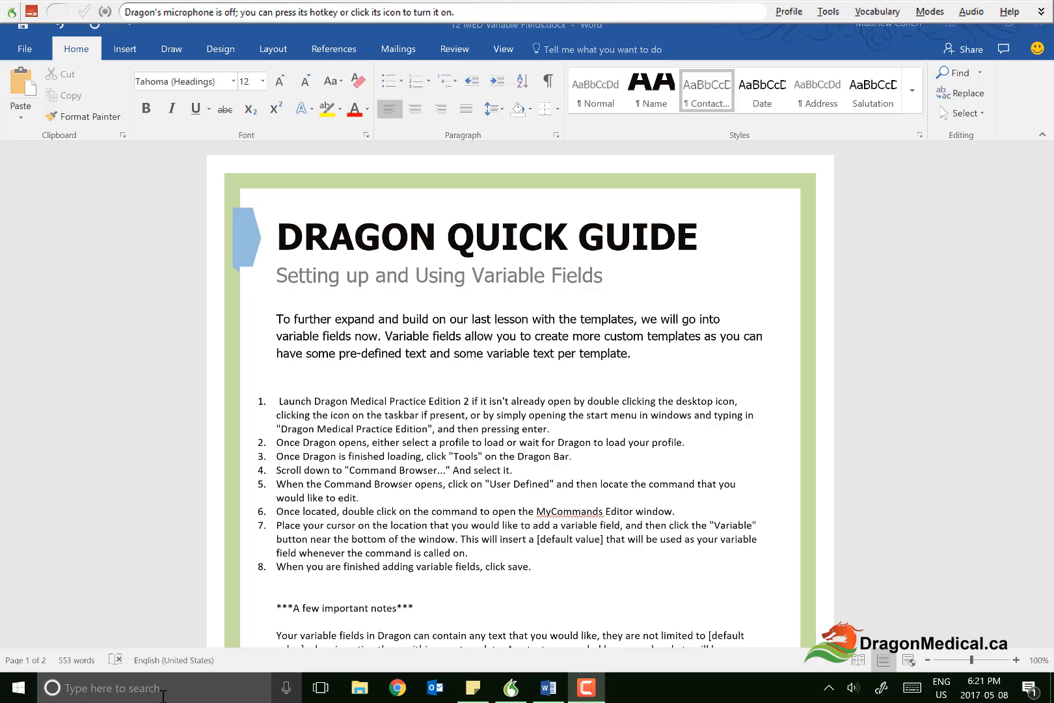
Scroll the Word guide past Templates 1 and 2 to the page-2 variable-field notes.
scroll("down", 3)
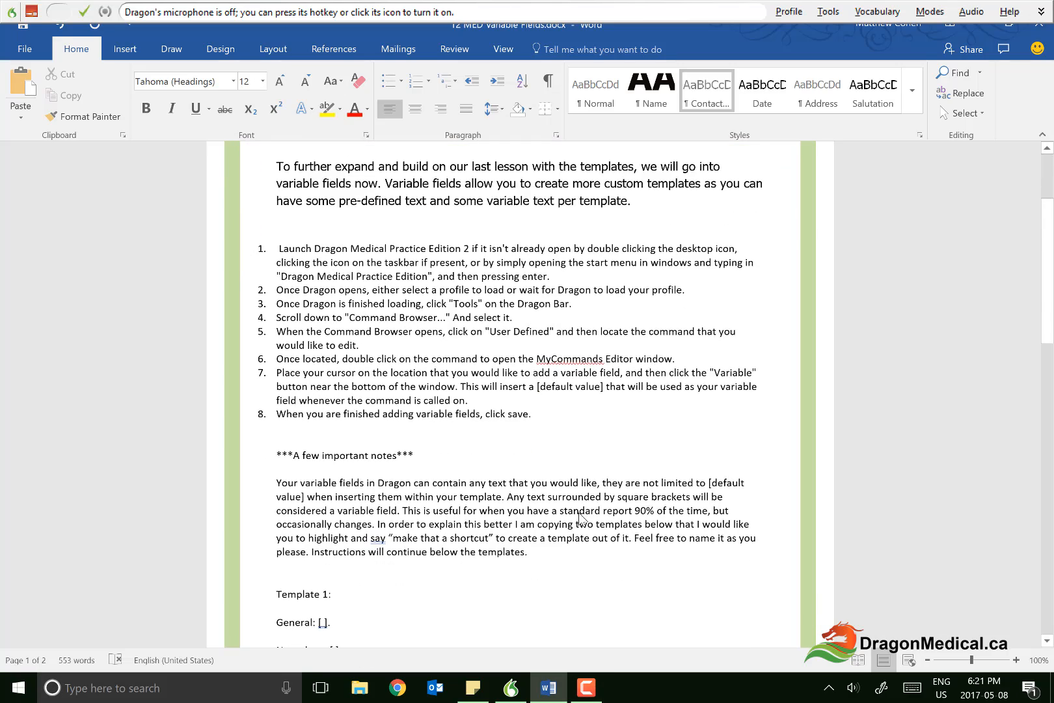
scroll("down", 3)
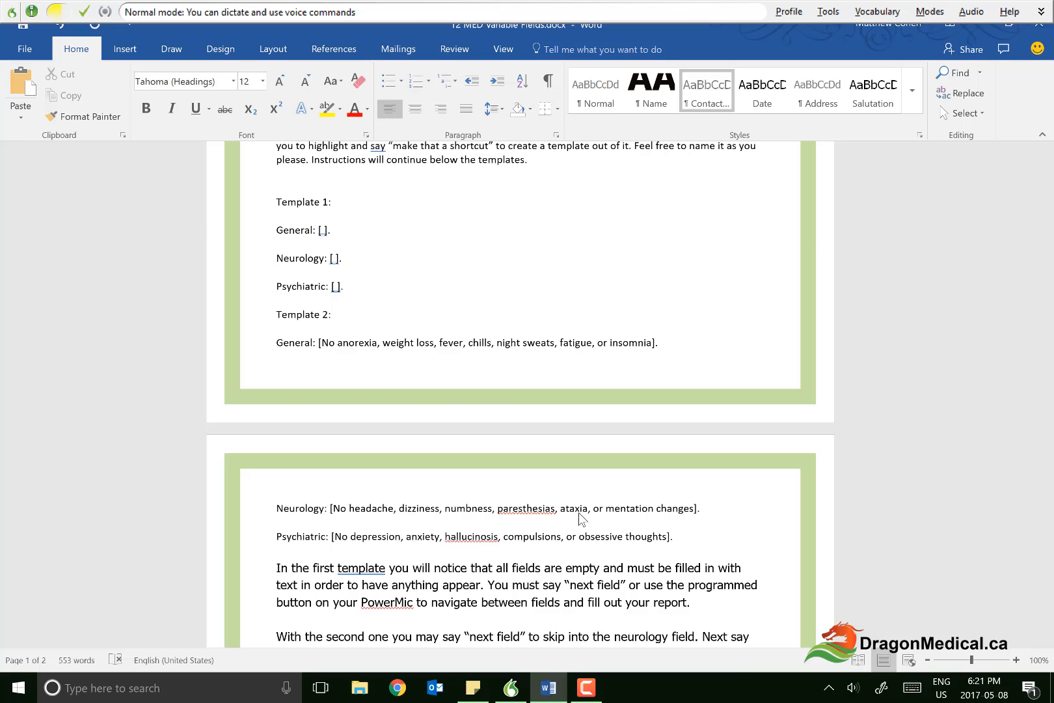
scroll("down", 3)
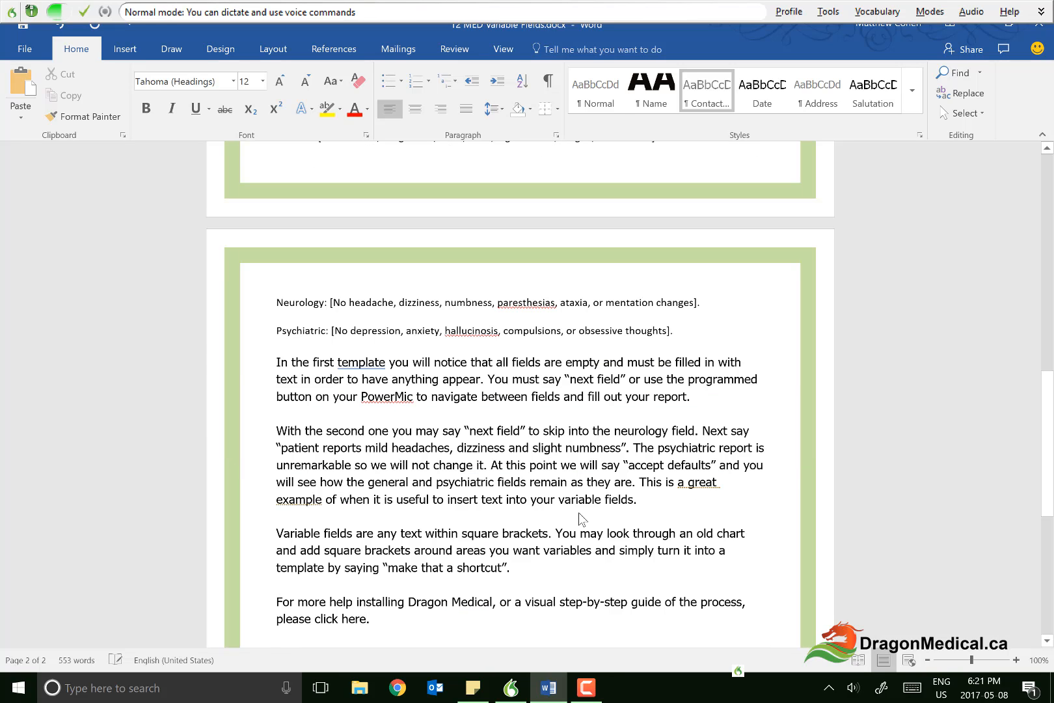
Open an empty DragonPad document, paste the sample exam paragraph, then select it to clear.
left_click(509, 687)
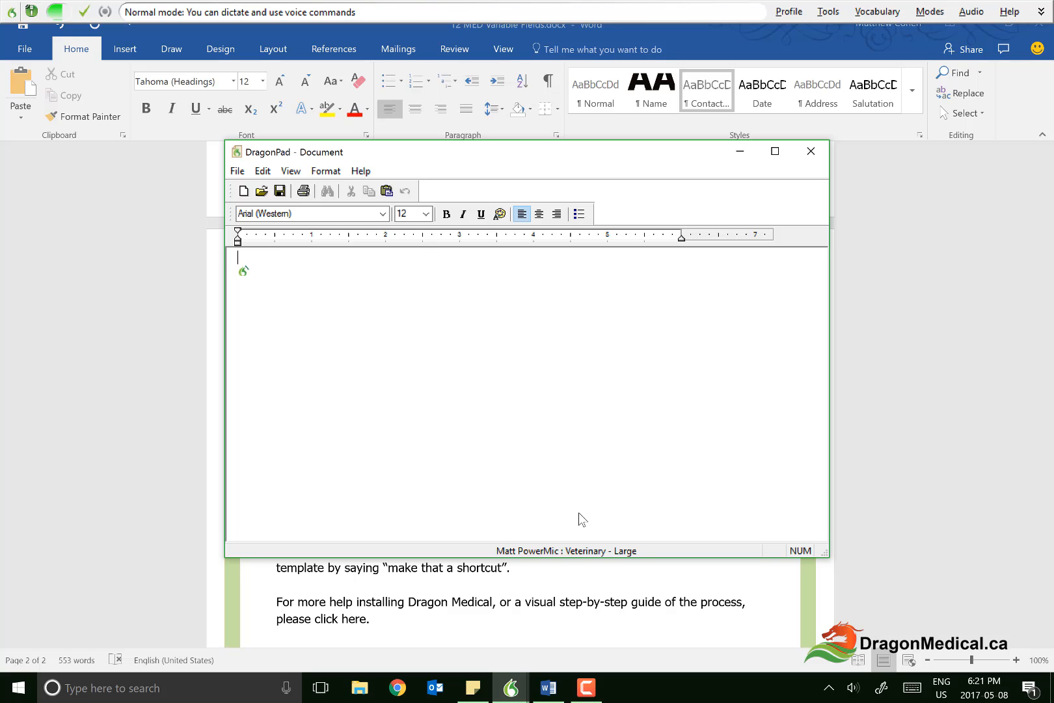
type("paste that")
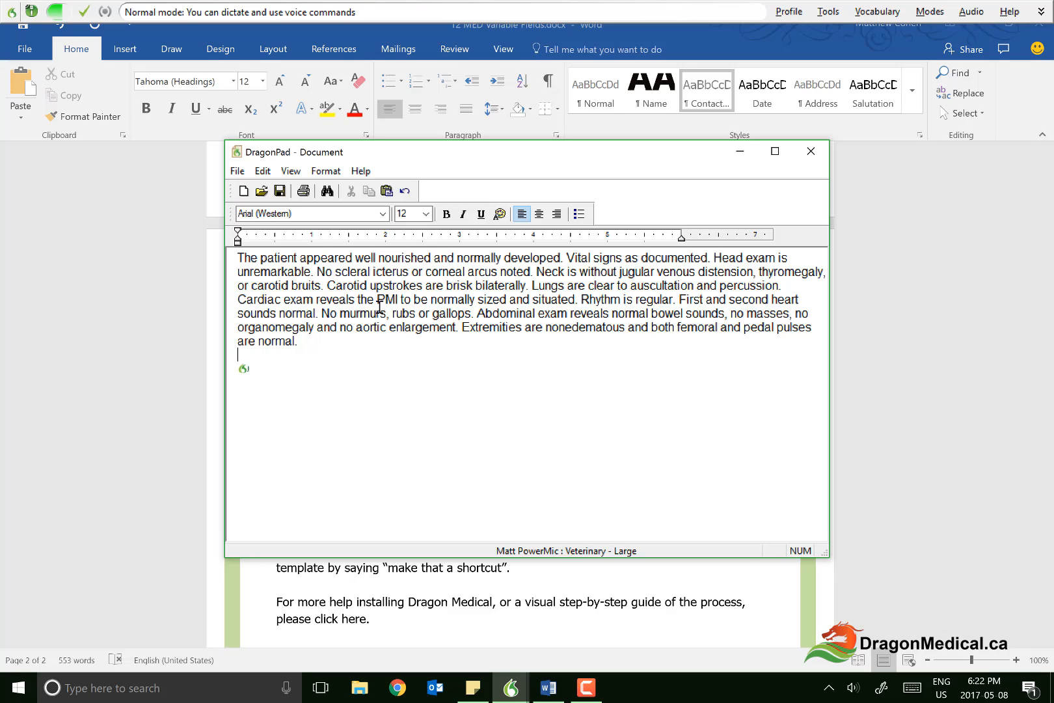
key("ctrl+a")
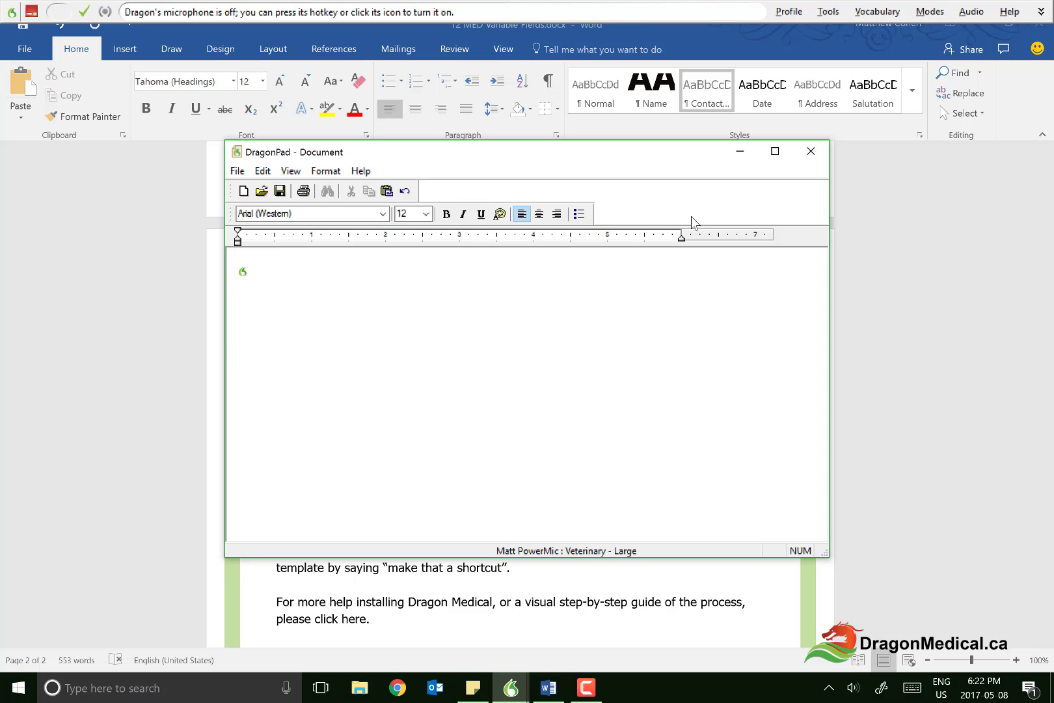
Return to the Word guide and scroll up to Template 1's General, Neurology and Psychiatric fields.
left_click(810, 151)
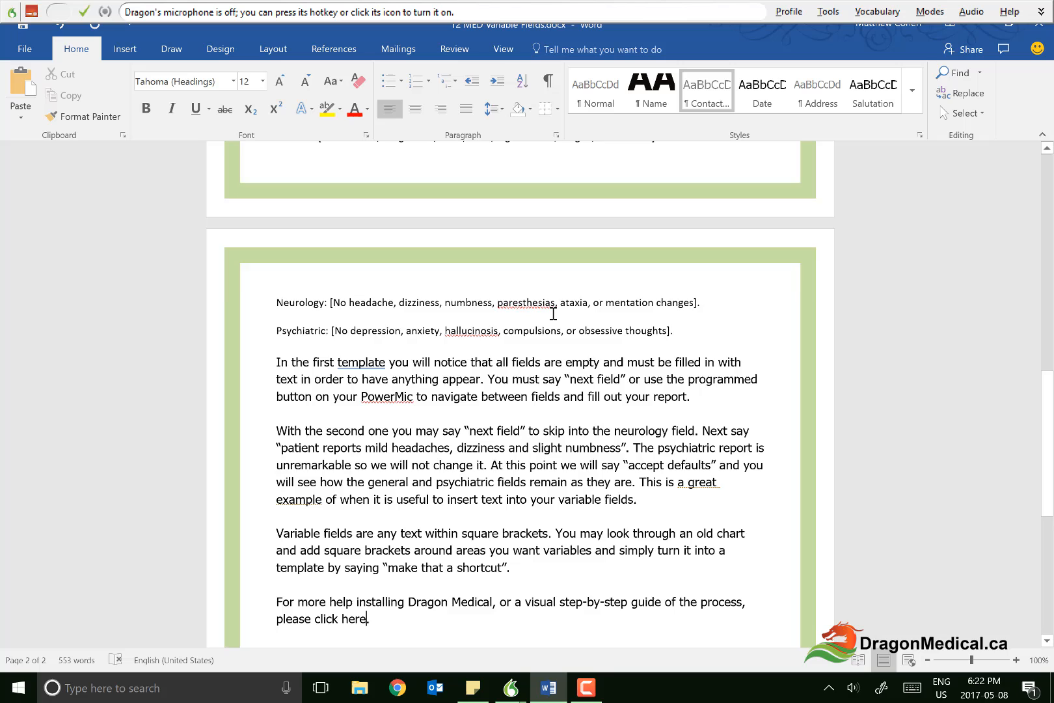
scroll("up", 3)
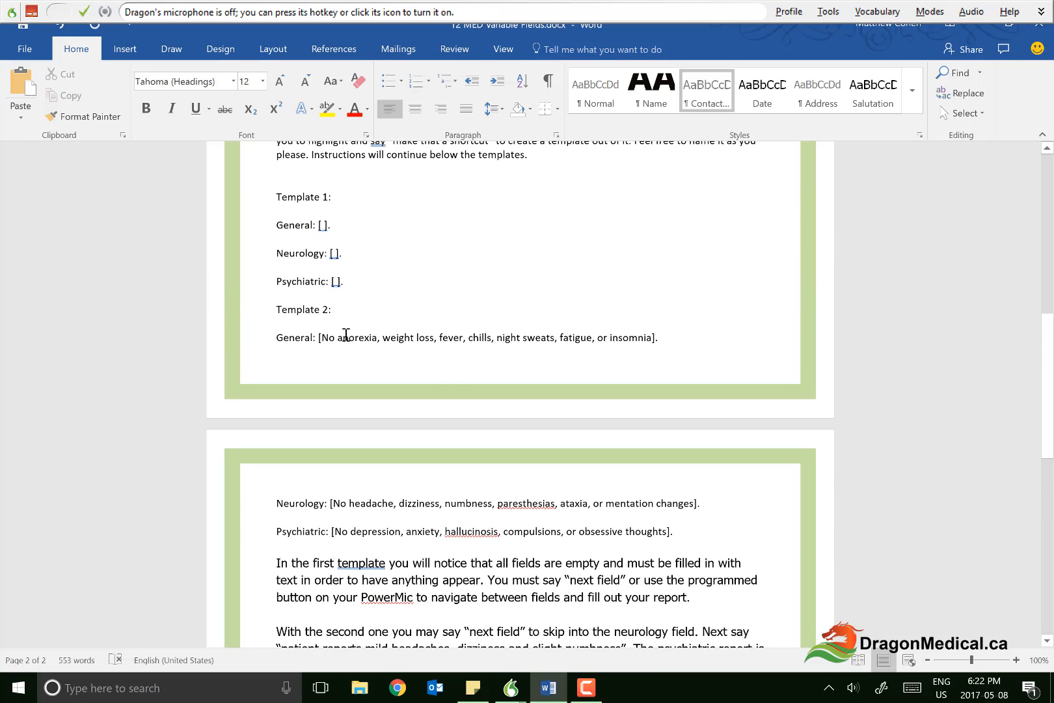
mouse_move(359, 435)
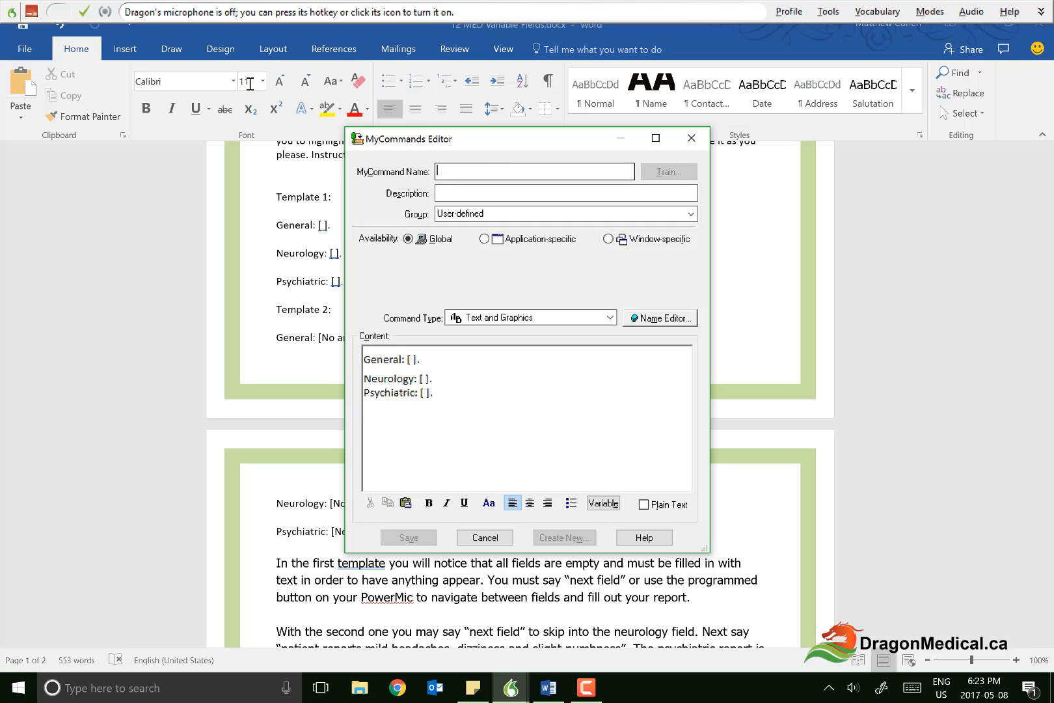
Name the command 'Template 1', voice-train it on 'template one', and return to DragonPad.
type("Template 1")
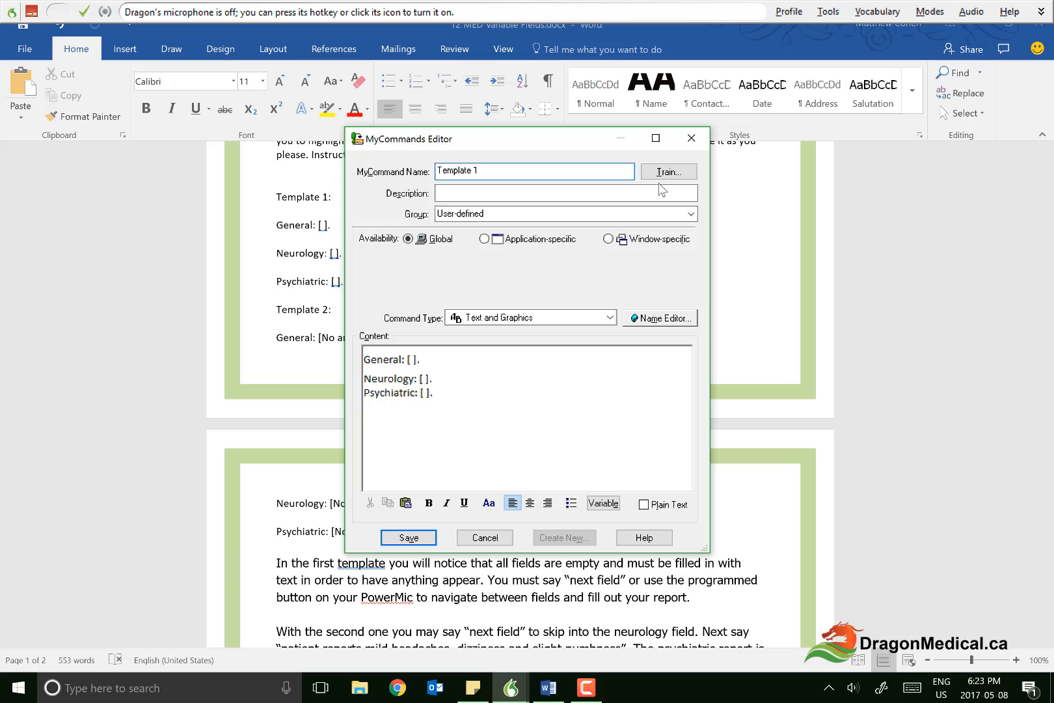
left_click(668, 171)
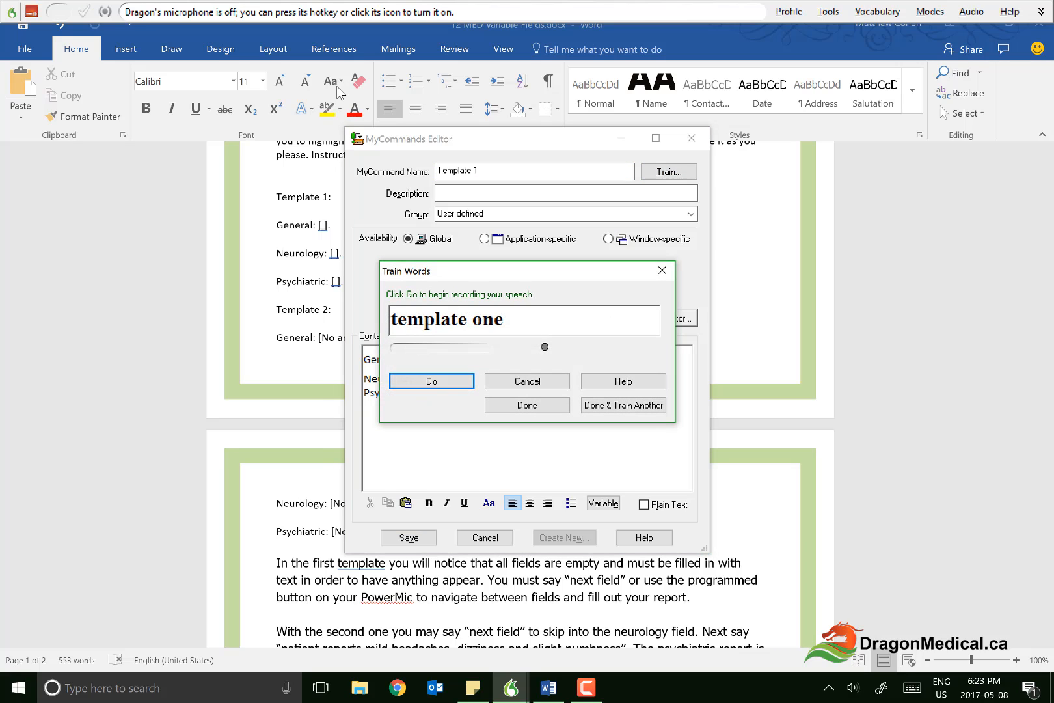
left_click(431, 382)
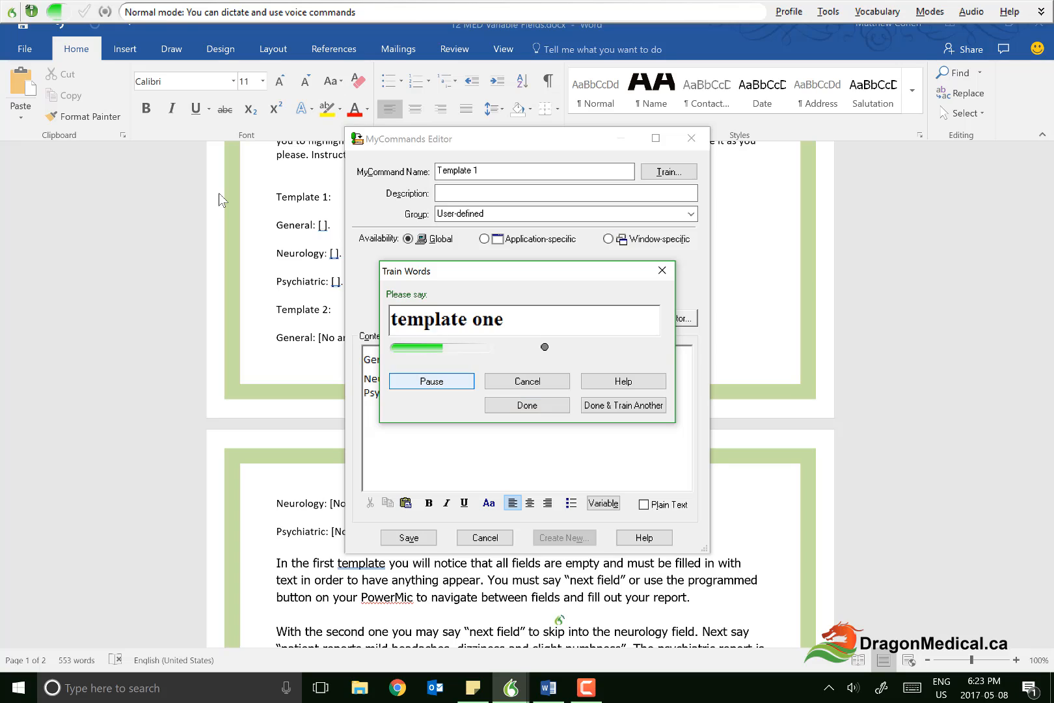
left_click(430, 381)
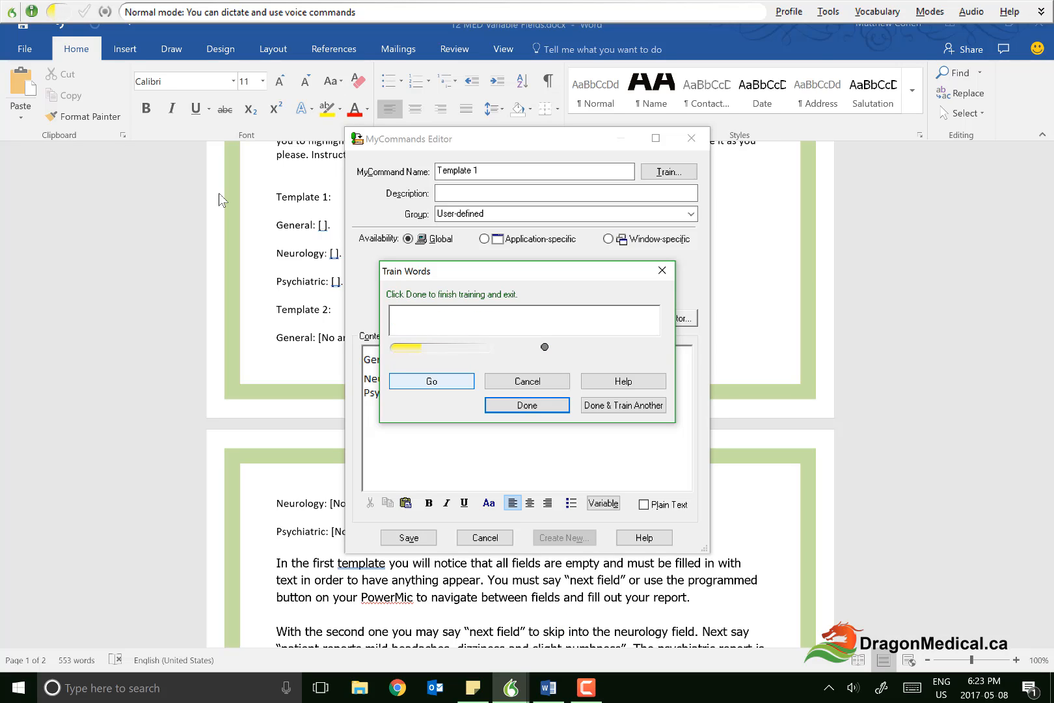
left_click(431, 381)
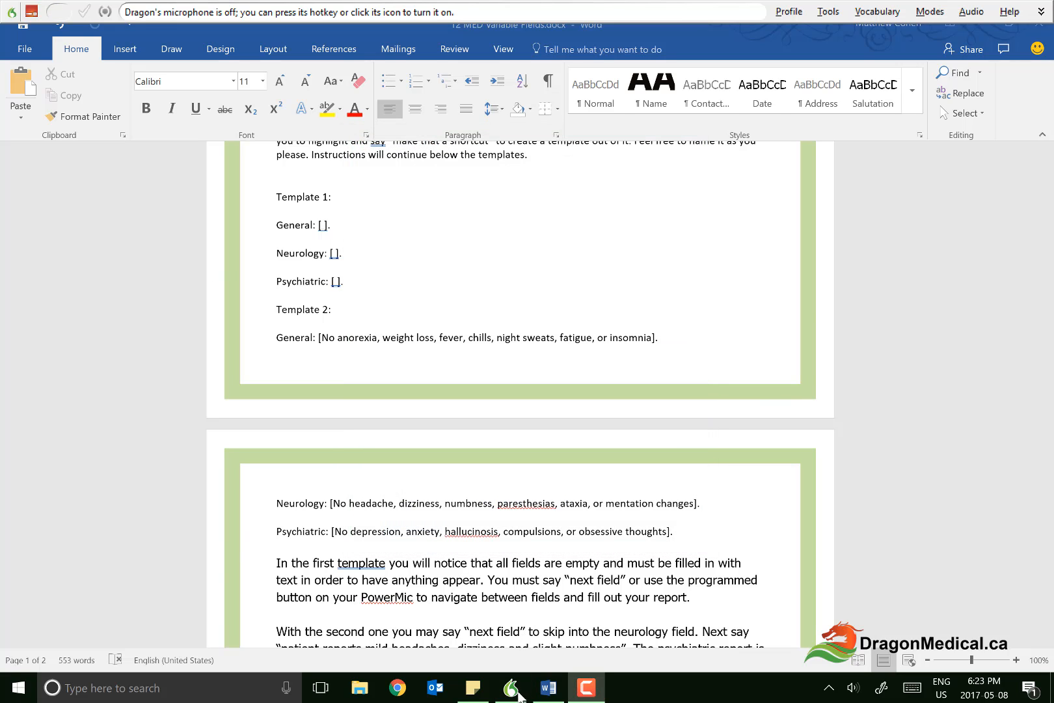
left_click(511, 687)
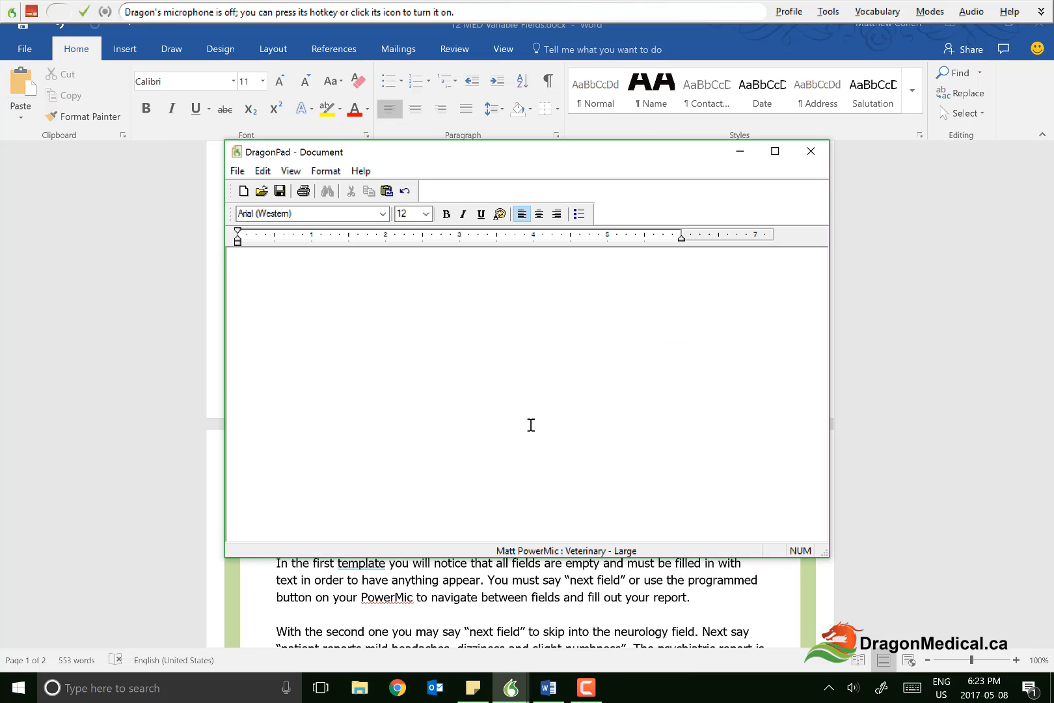
Insert Template 1 and dictate 'Patient states no change since last week.' into General.
left_click(30, 11)
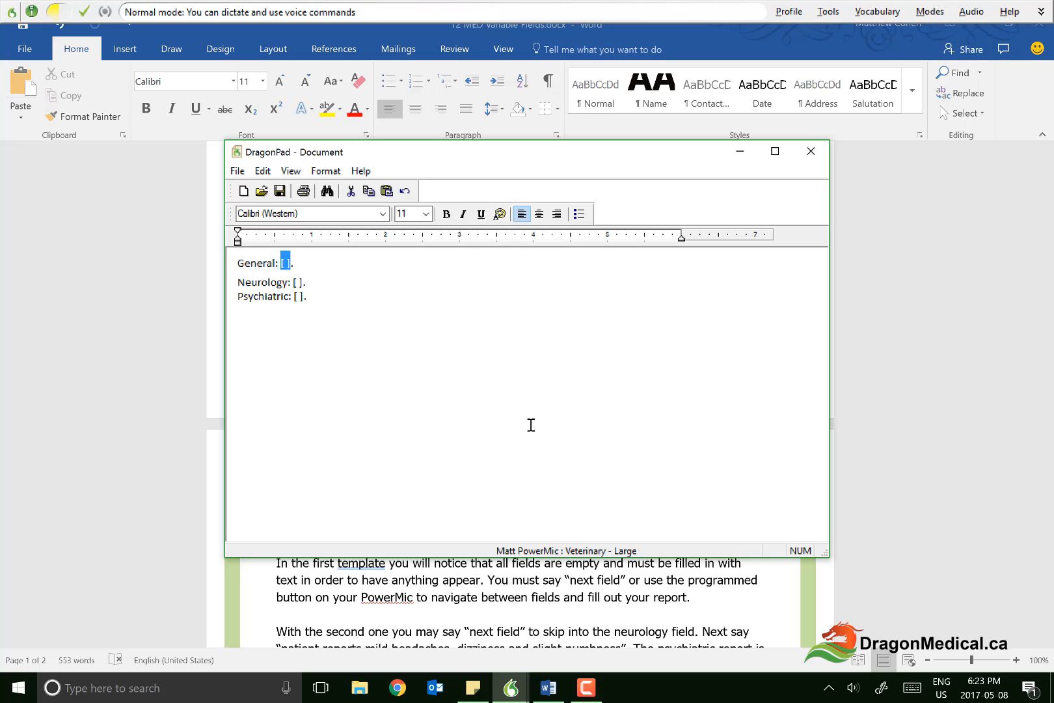
type("Patient states")
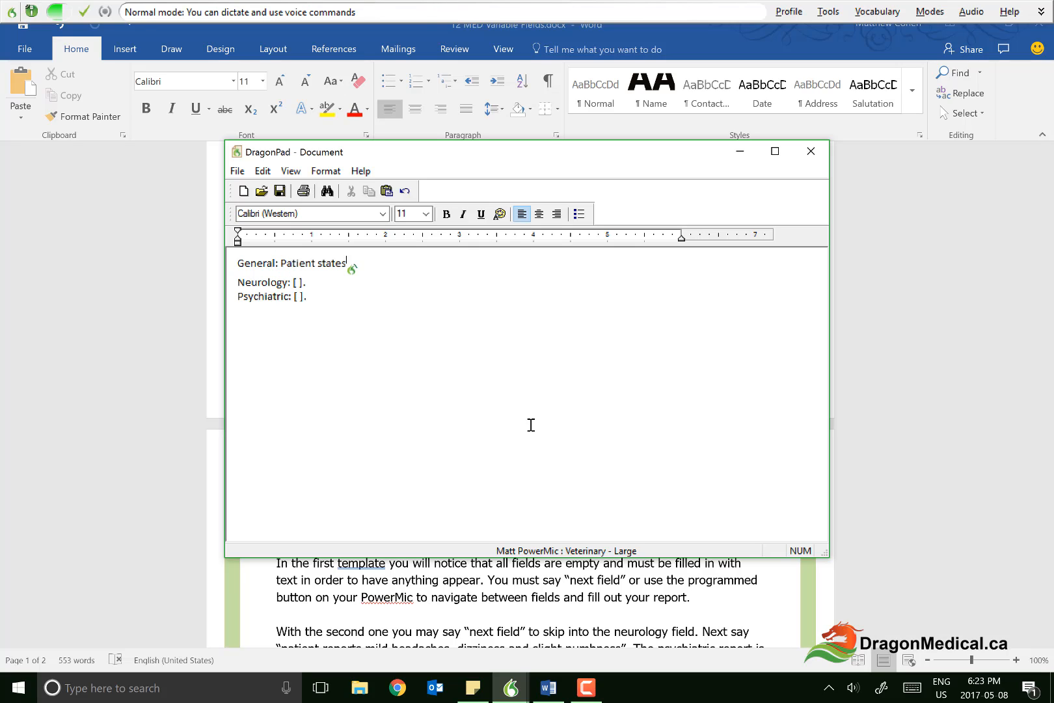
type("no change since last week..")
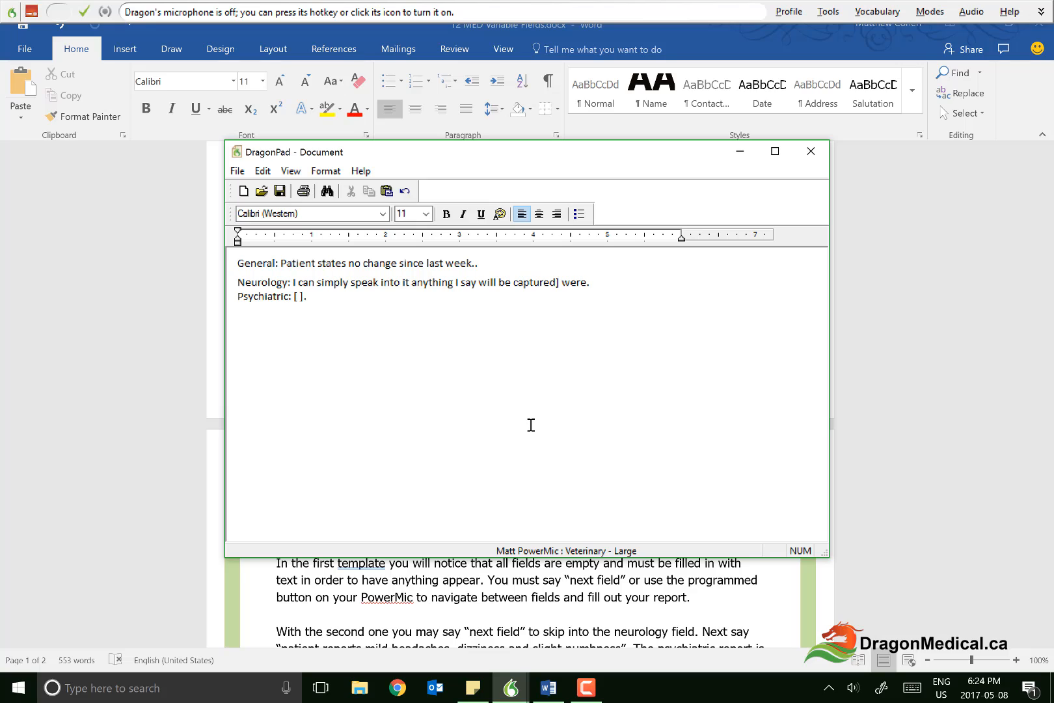
left_click(589, 282)
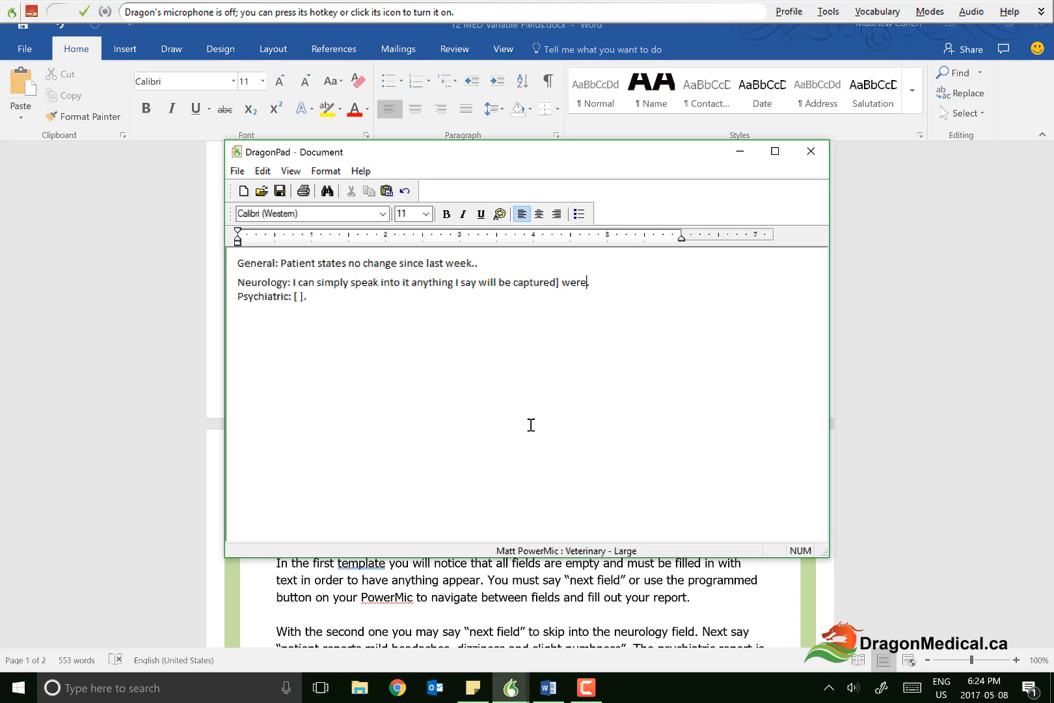
mouse_move(899, 184)
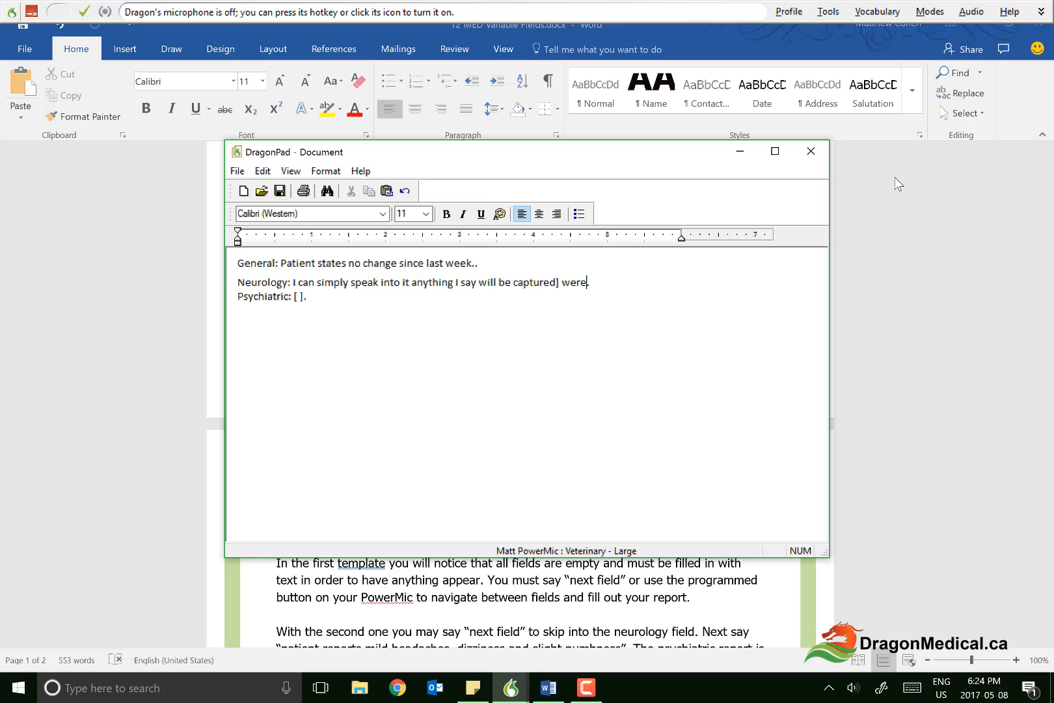
Discard the DragonPad test note, then save command 'Template 2' trained on 'template two'.
left_click(809, 151)
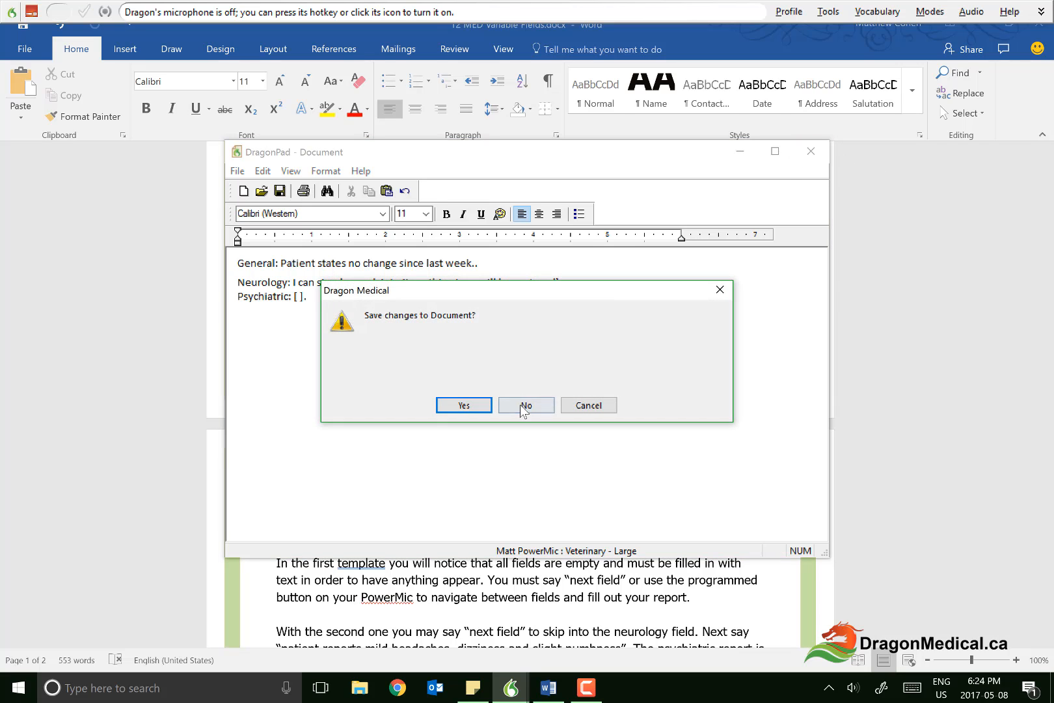
left_click(526, 405)
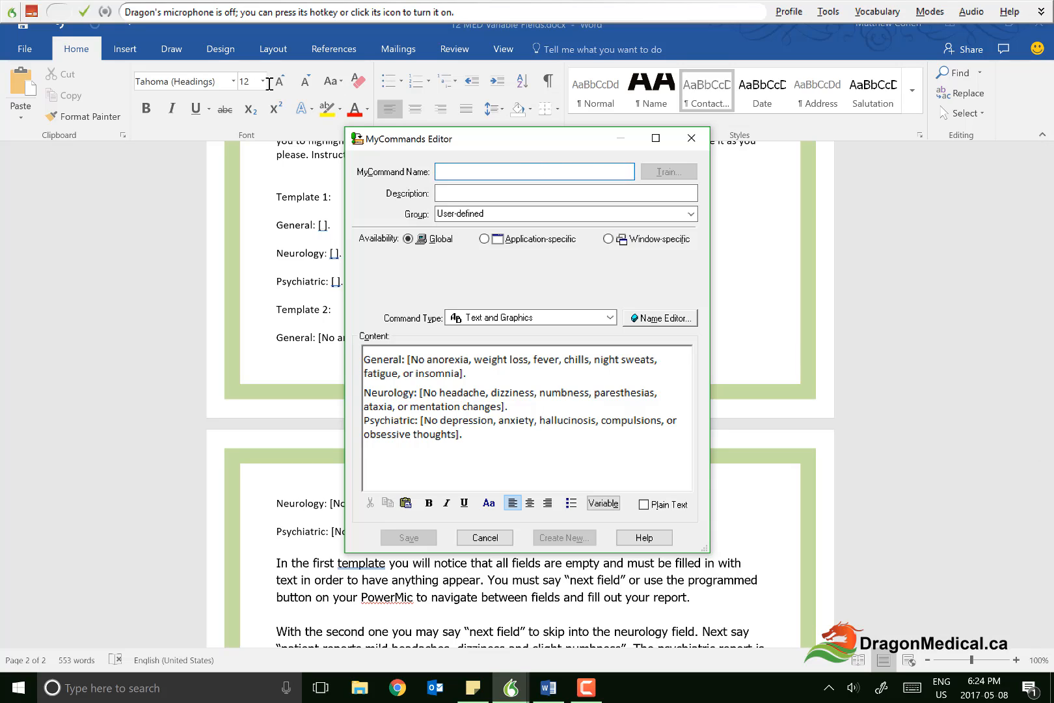
type("Template 2")
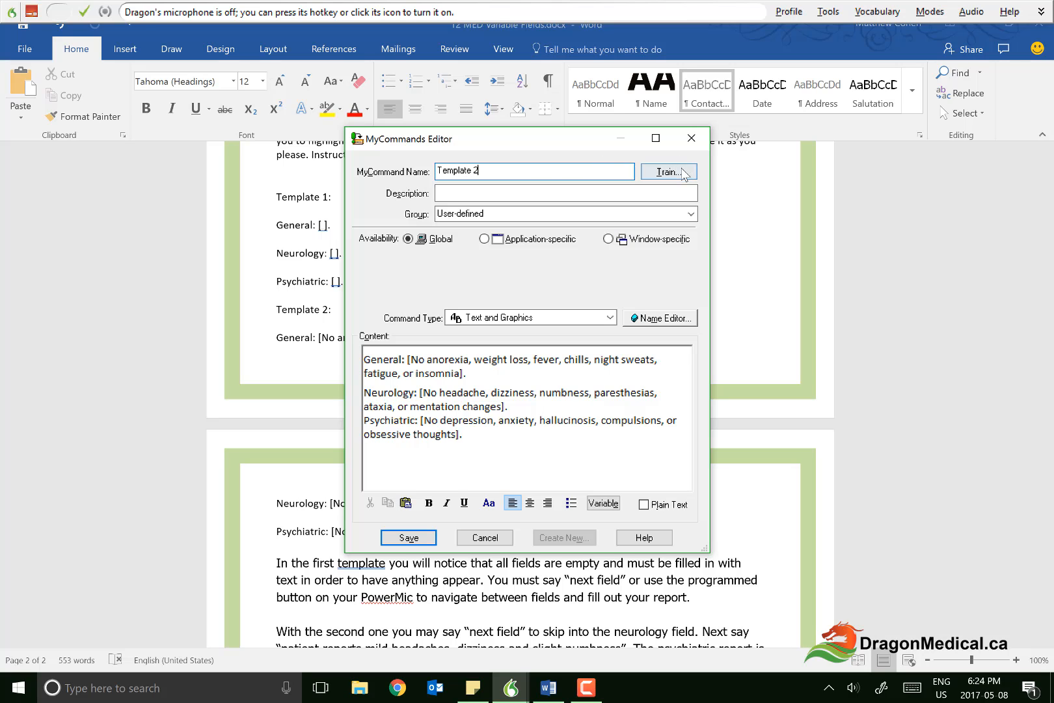
left_click(668, 172)
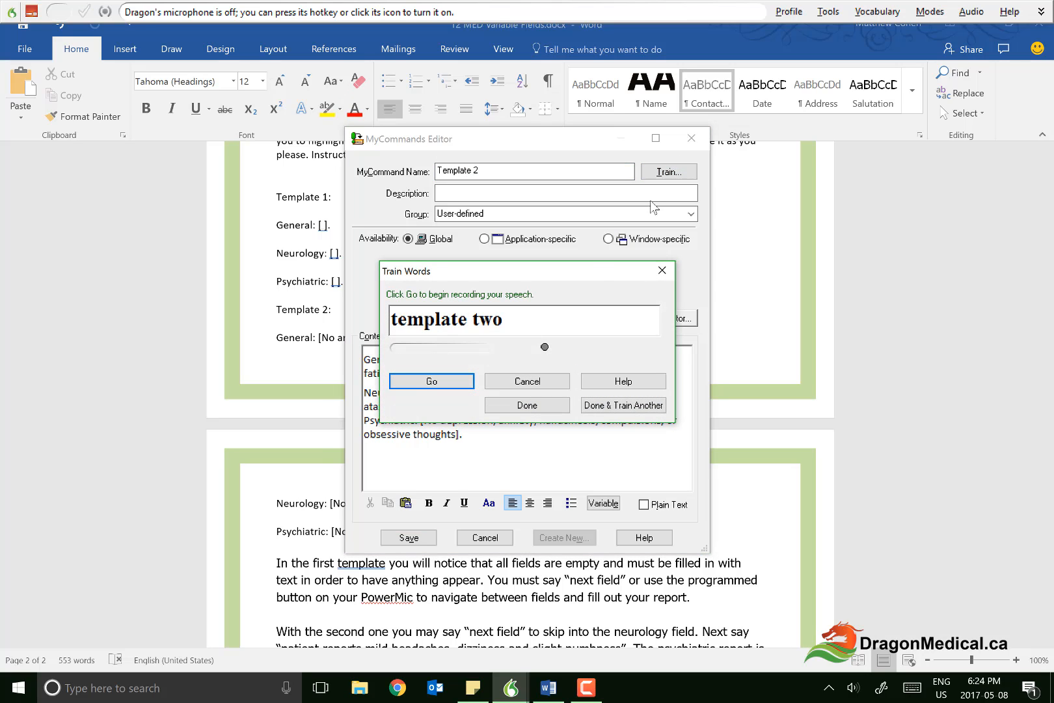
left_click(431, 381)
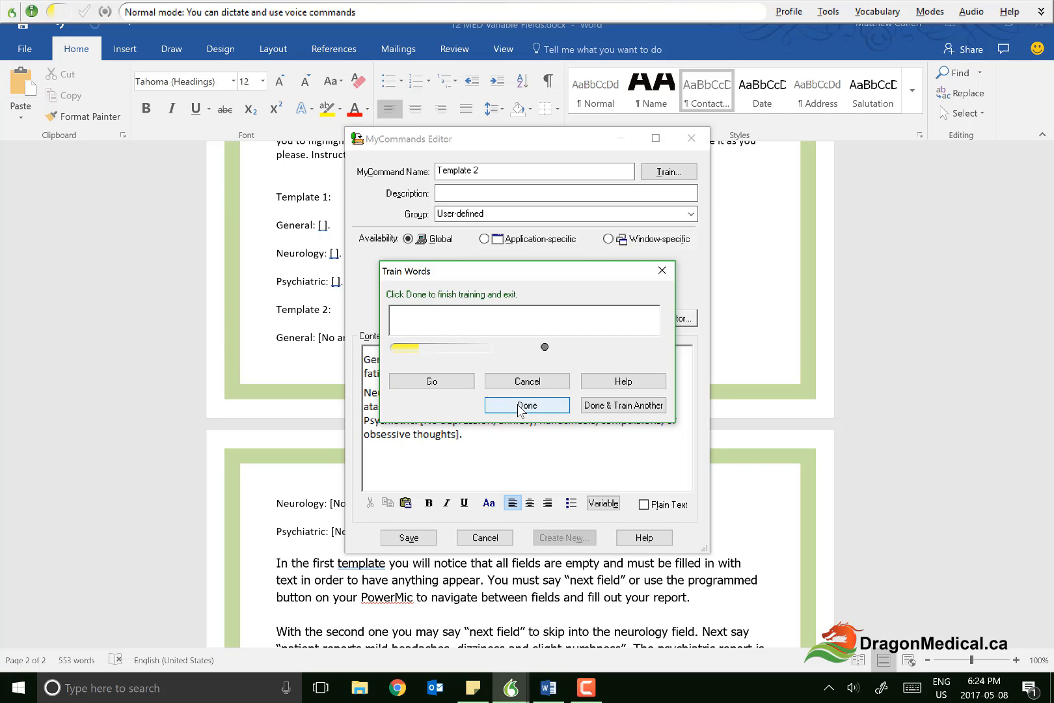
left_click(527, 405)
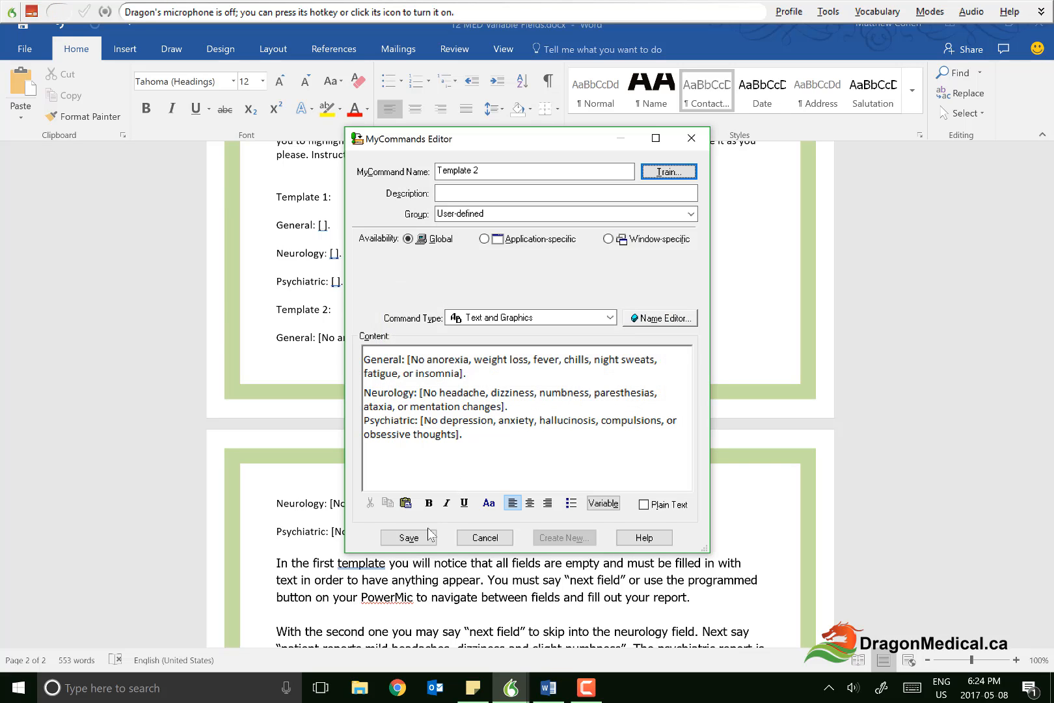
left_click(408, 538)
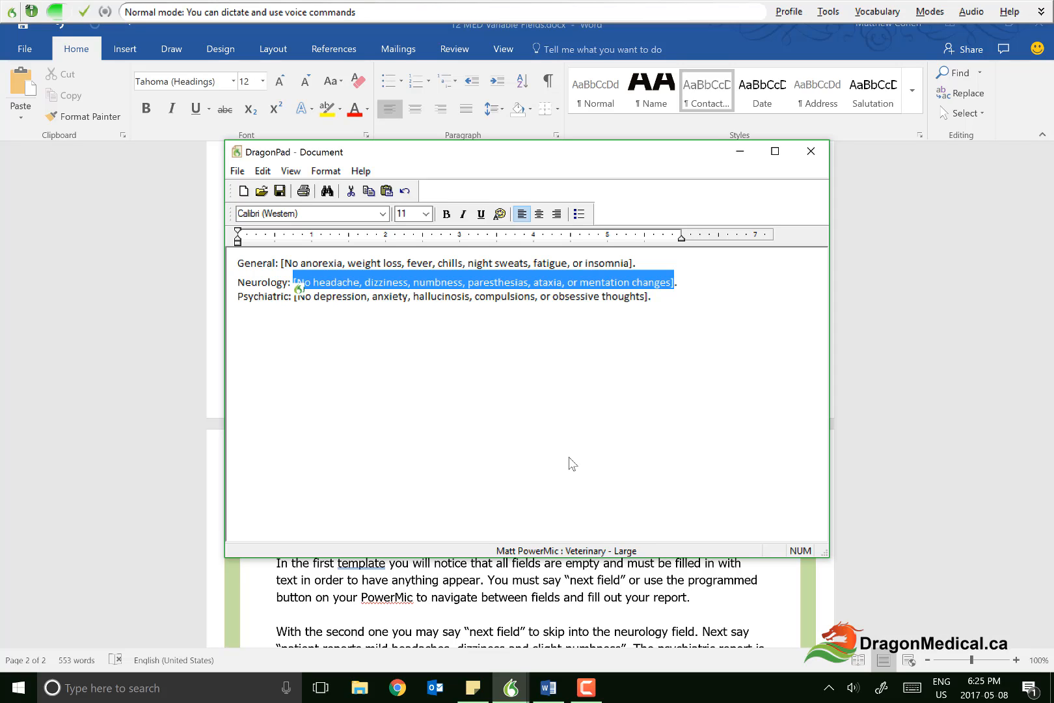
Dictate 'Patient reports headaches mild dizziness and slight numbness' into Template 2's Neurology field.
type("Patient reports headaches")
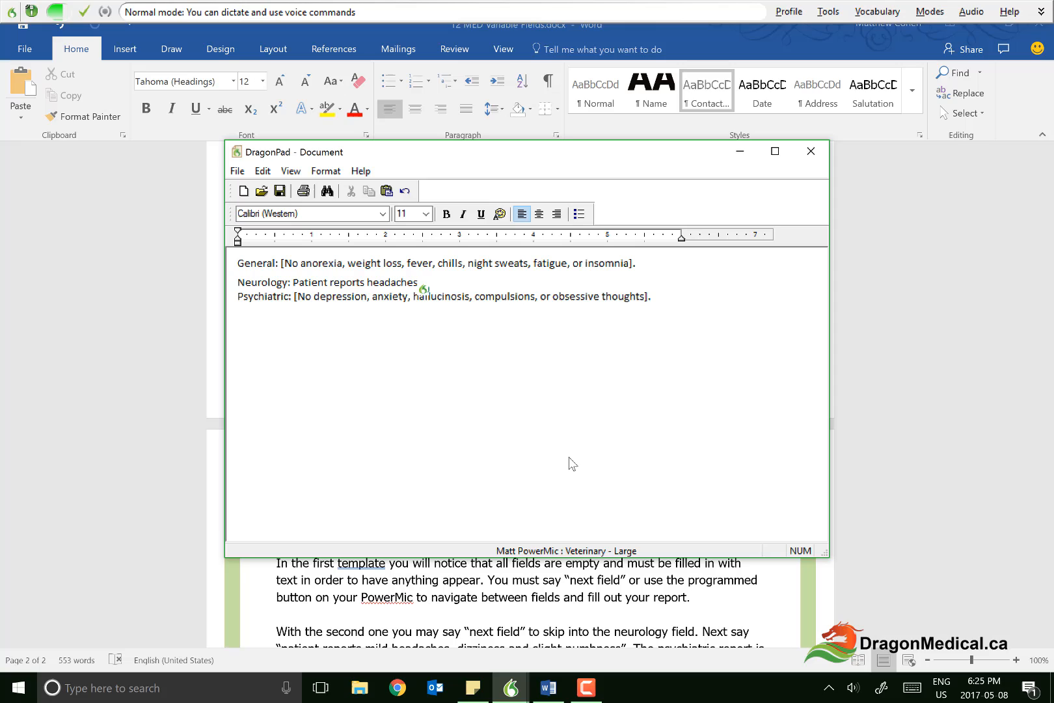
type("mild dizziness and slight numbness")
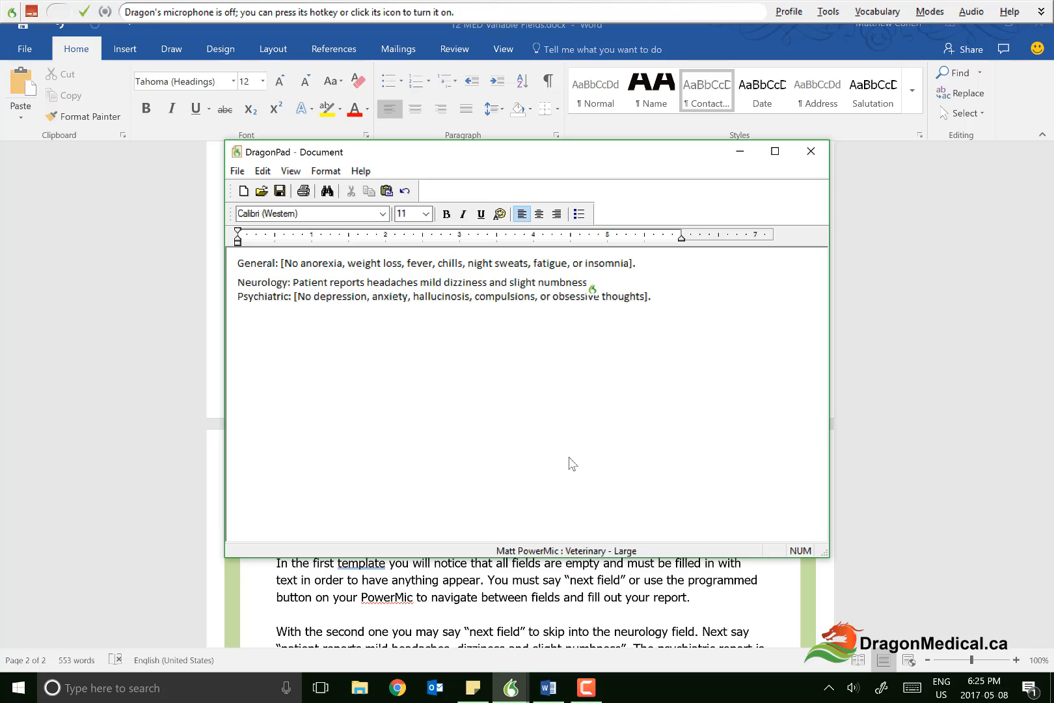
type(".")
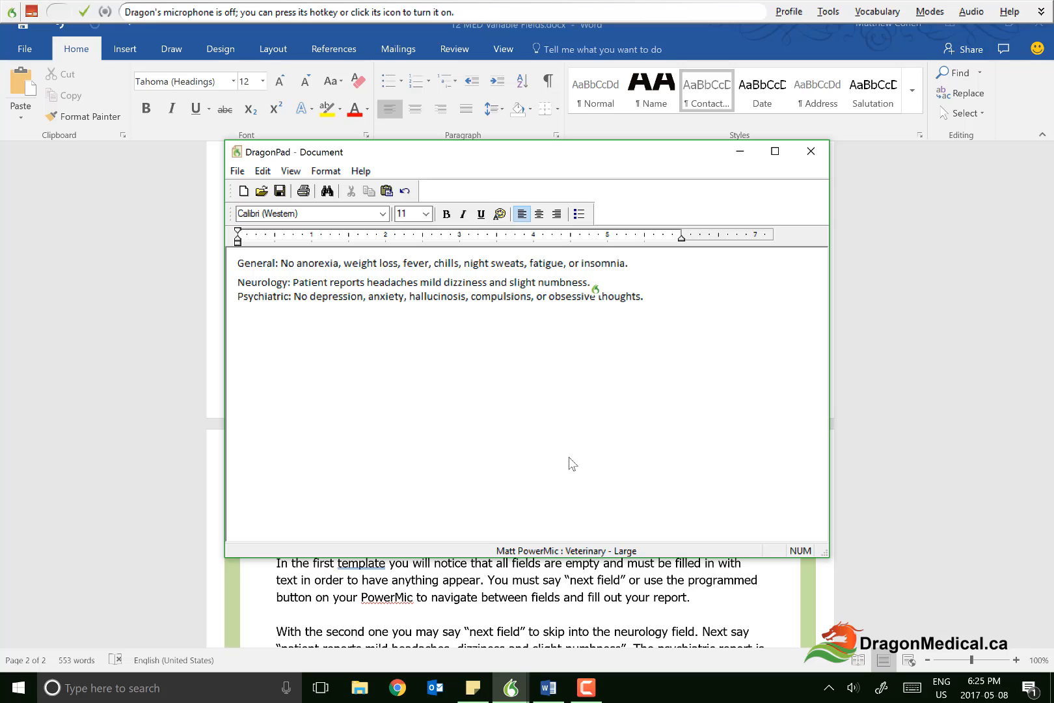
type(".")
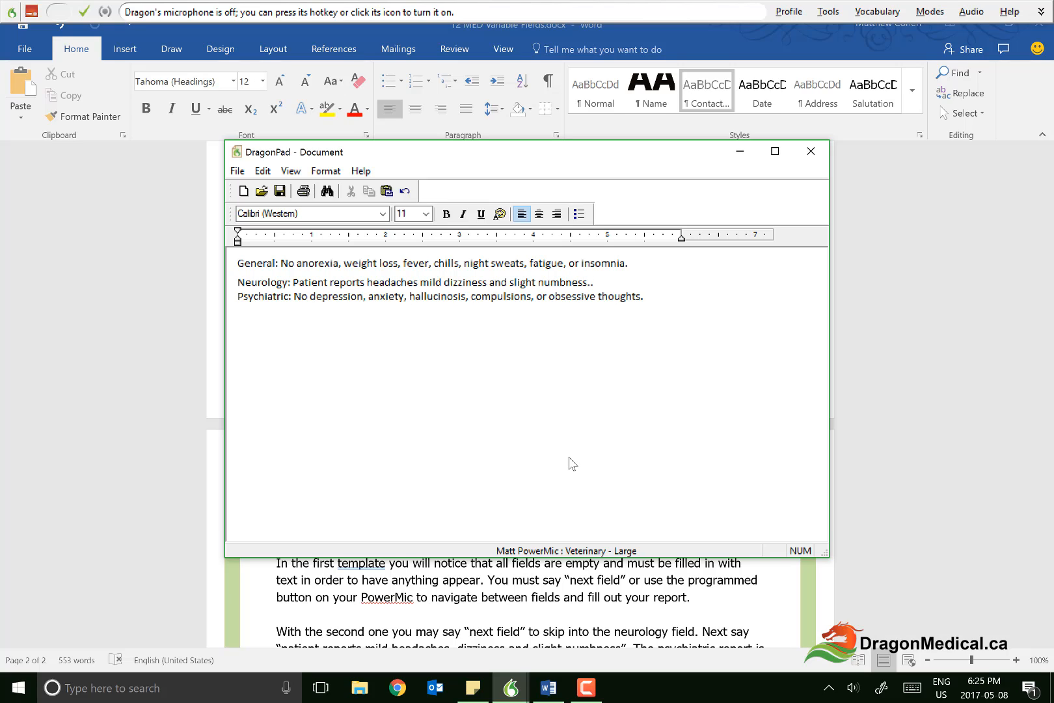
left_click(589, 282)
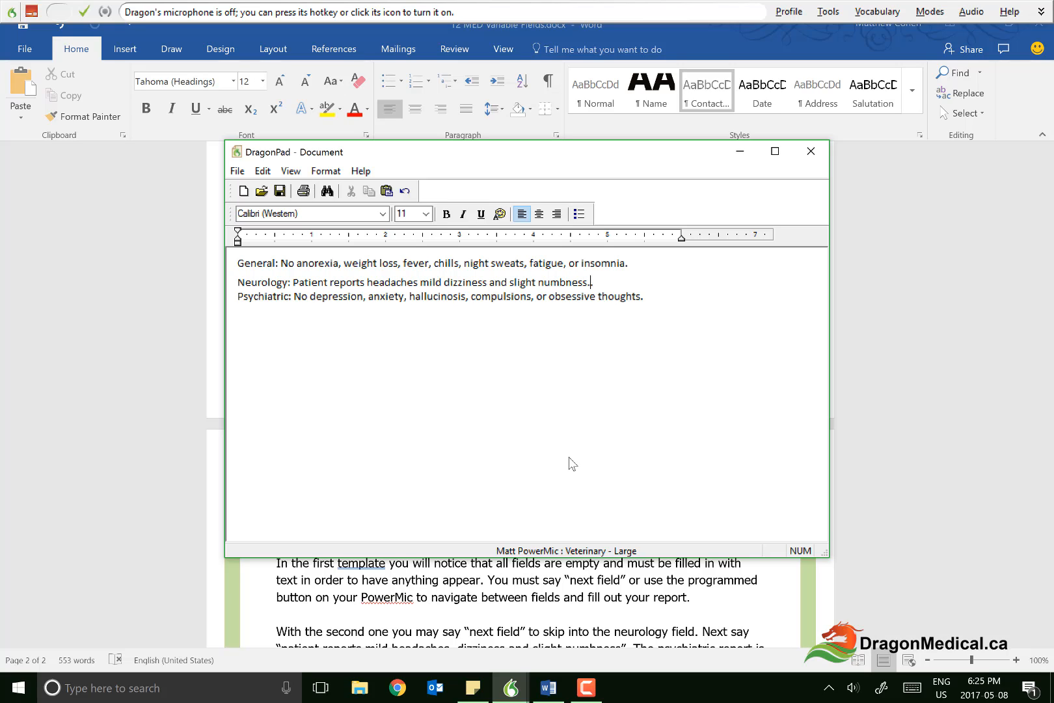
Add a new command whose content is a variable field reading 'you simply type it out'.
left_click(828, 11)
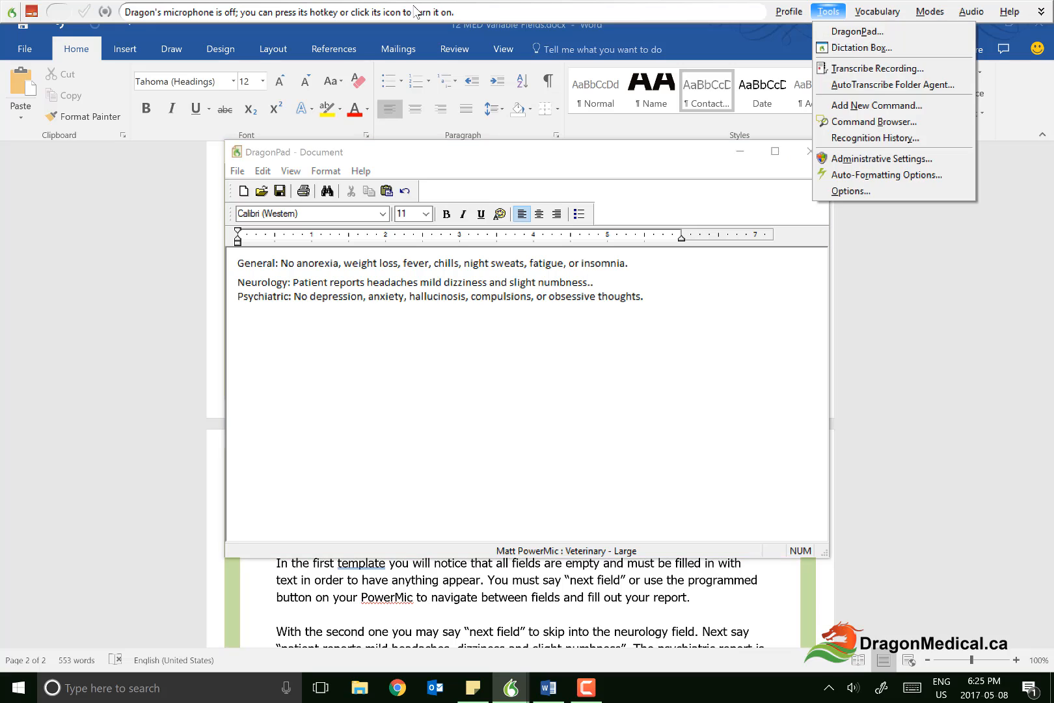
left_click(874, 105)
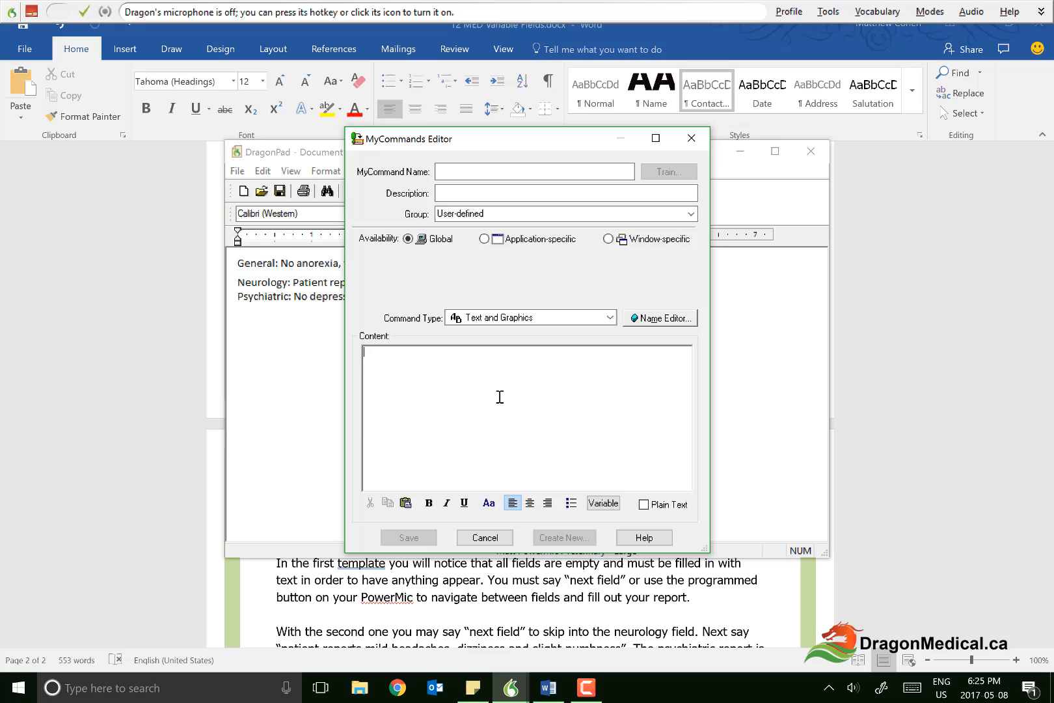
mouse_move(572, 462)
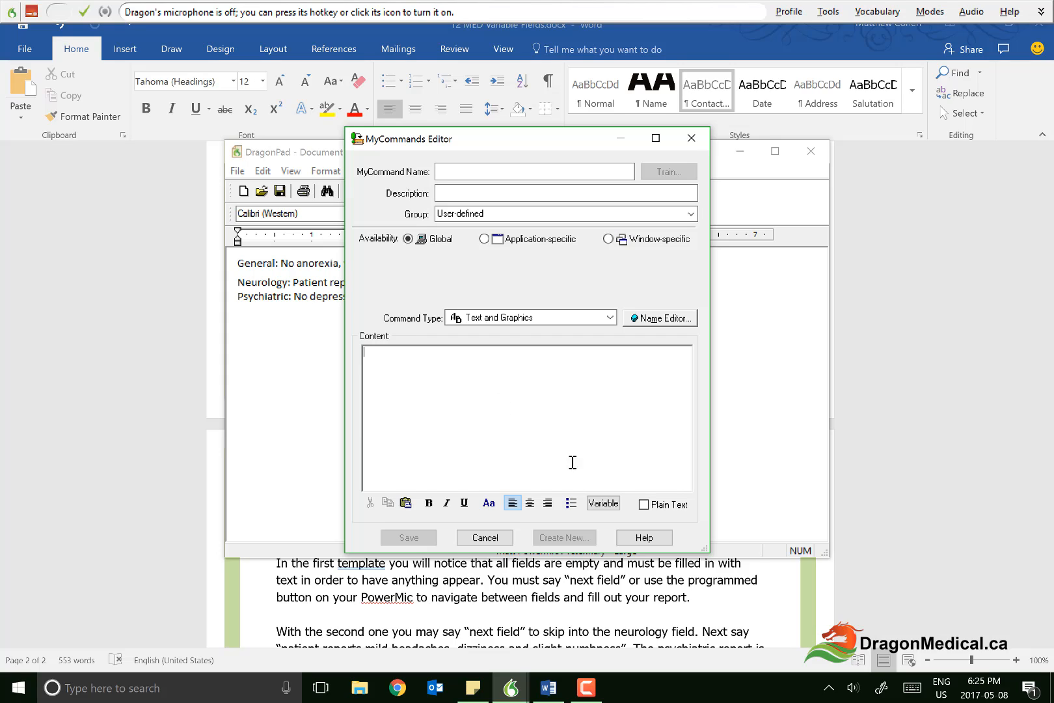
left_click(602, 503)
type("[you simply type it ")
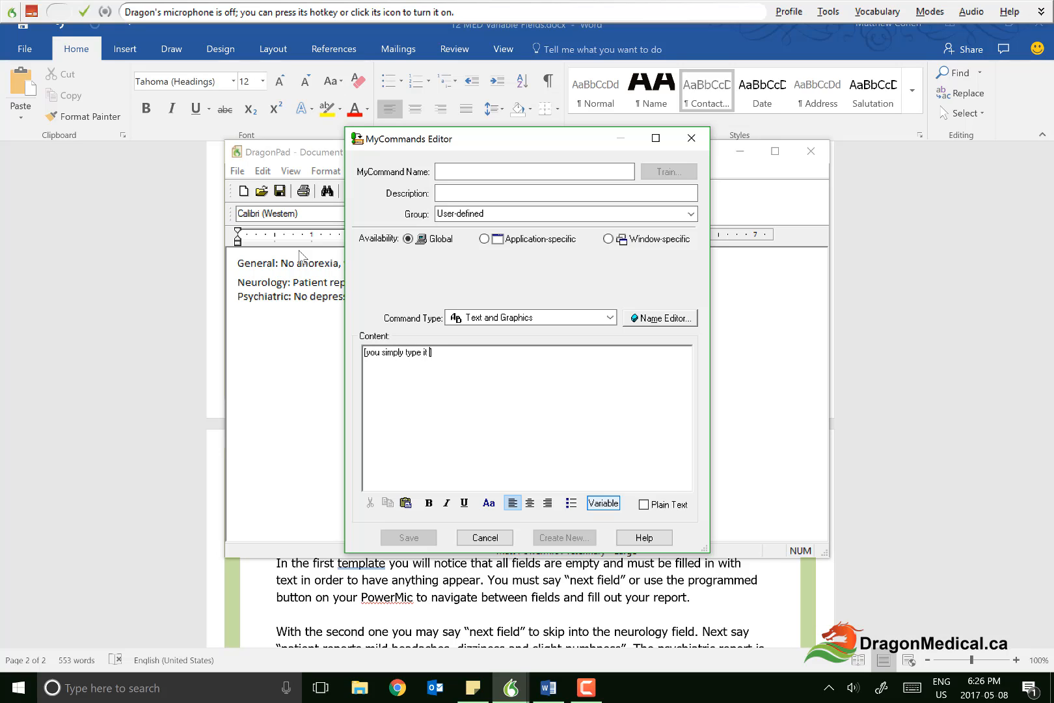
type("out")
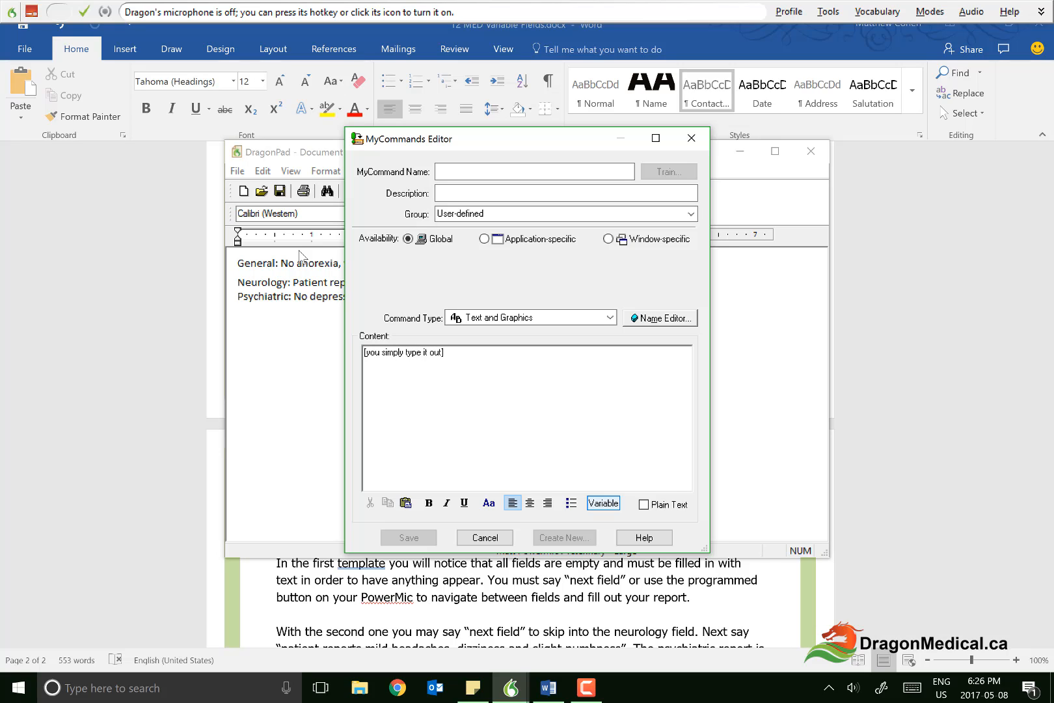